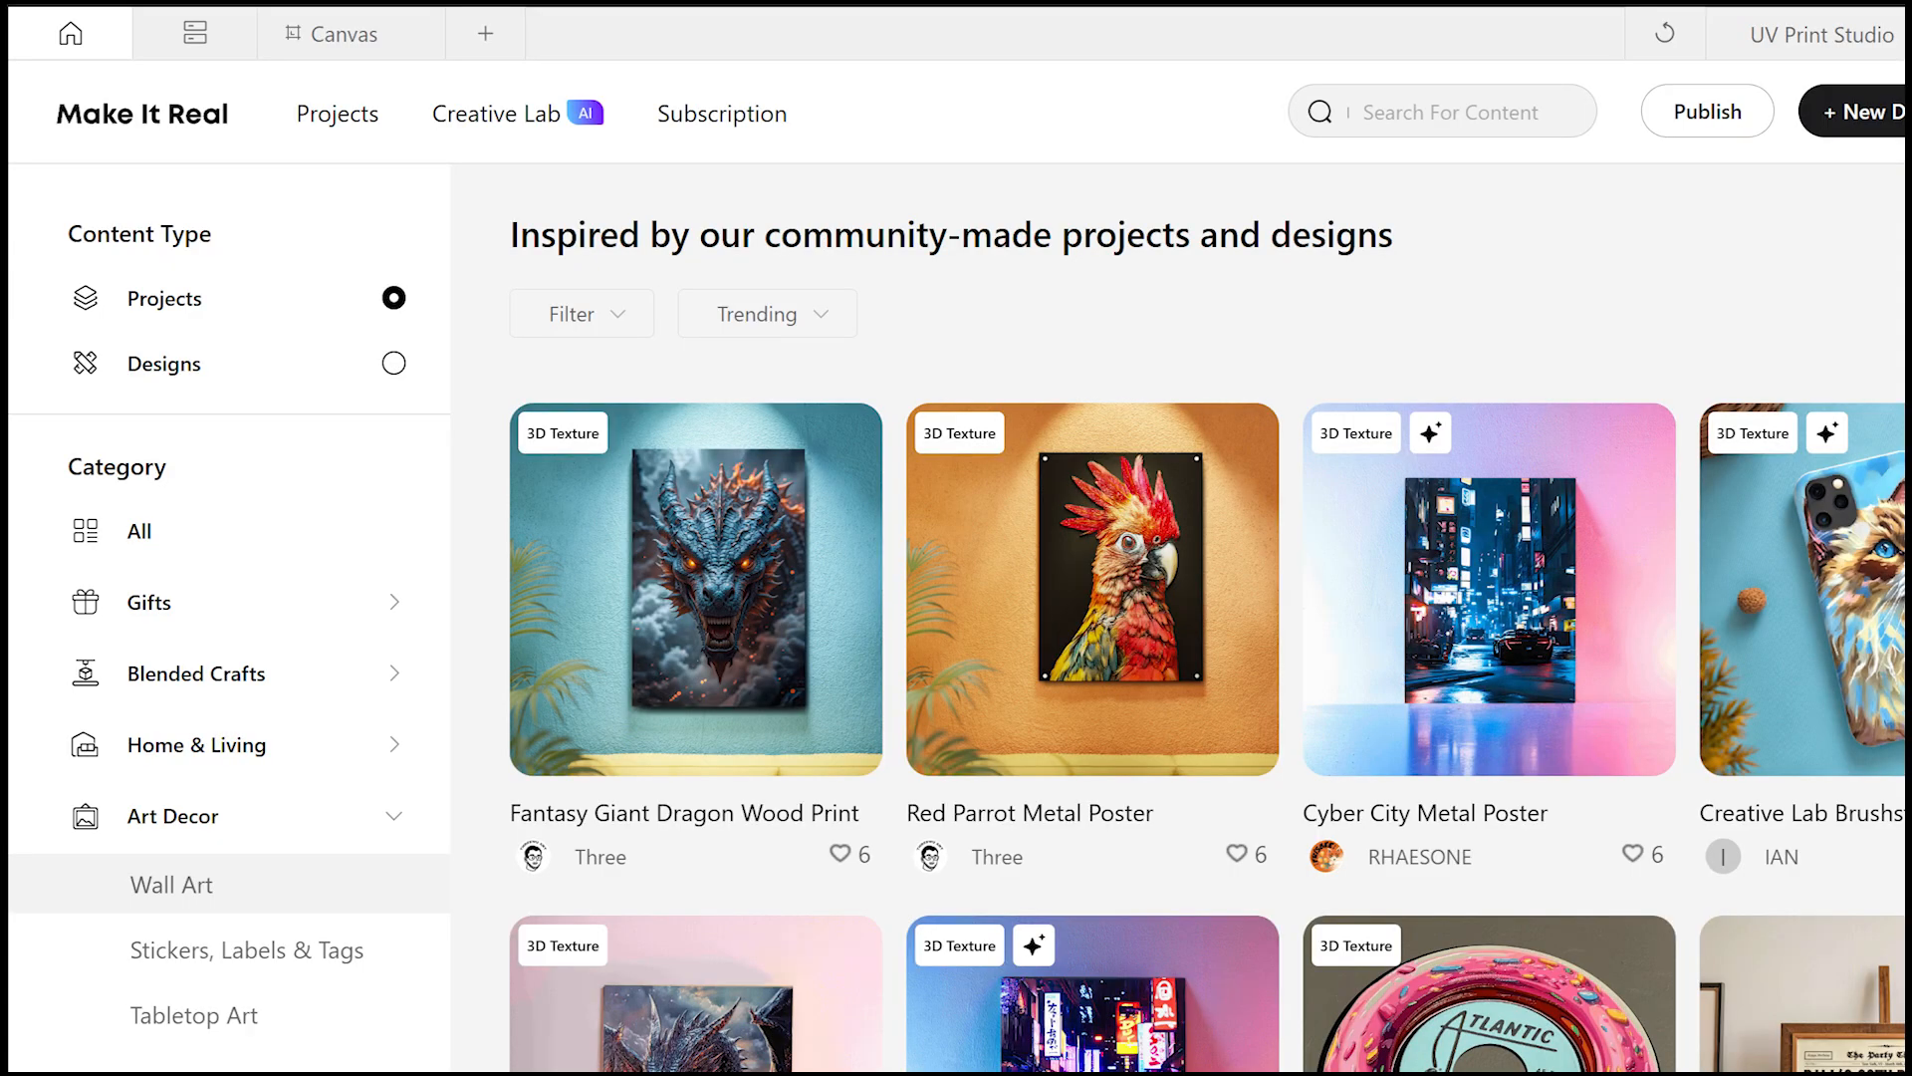
Select the Fantasy Giant Dragon Wood Print card in the community Wall Art listings.
click(695, 587)
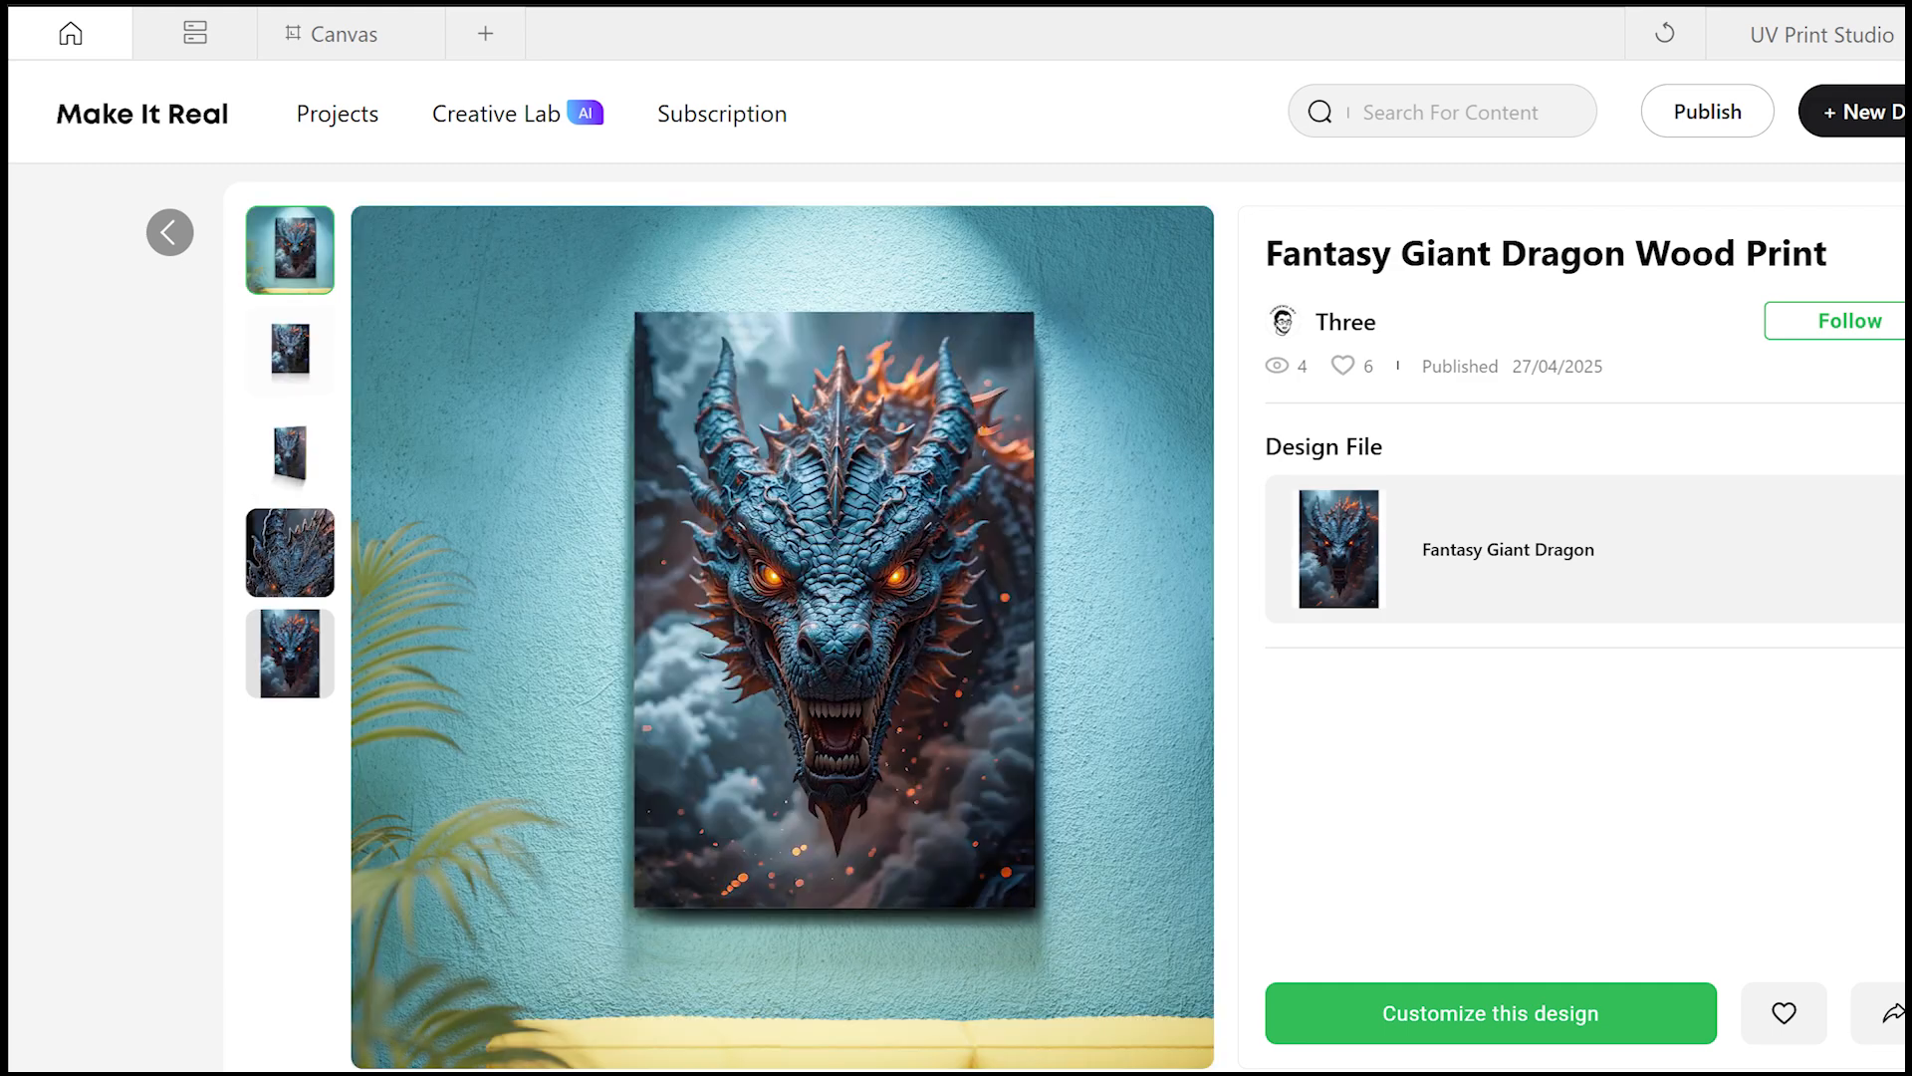
Customize the dragon design into a new canvas and dismiss the Templates panel.
click(1489, 1012)
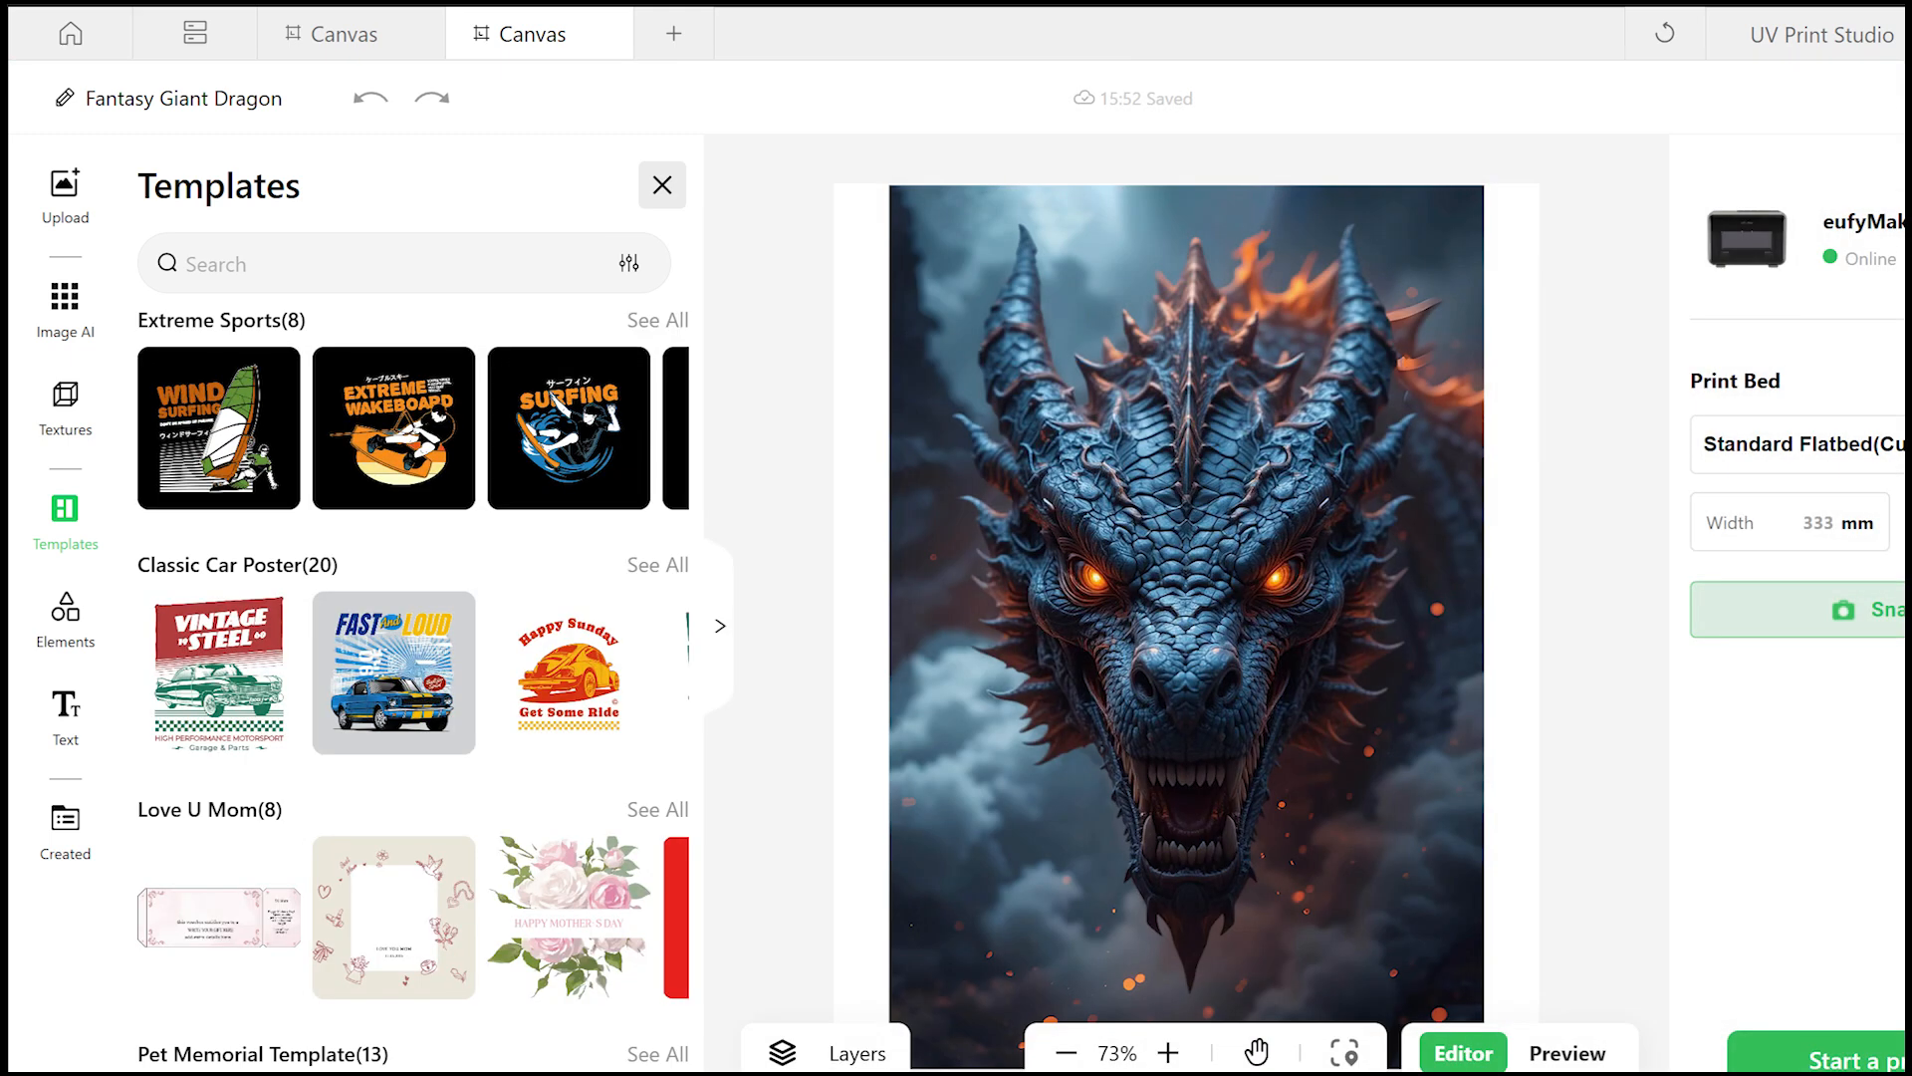
click(661, 185)
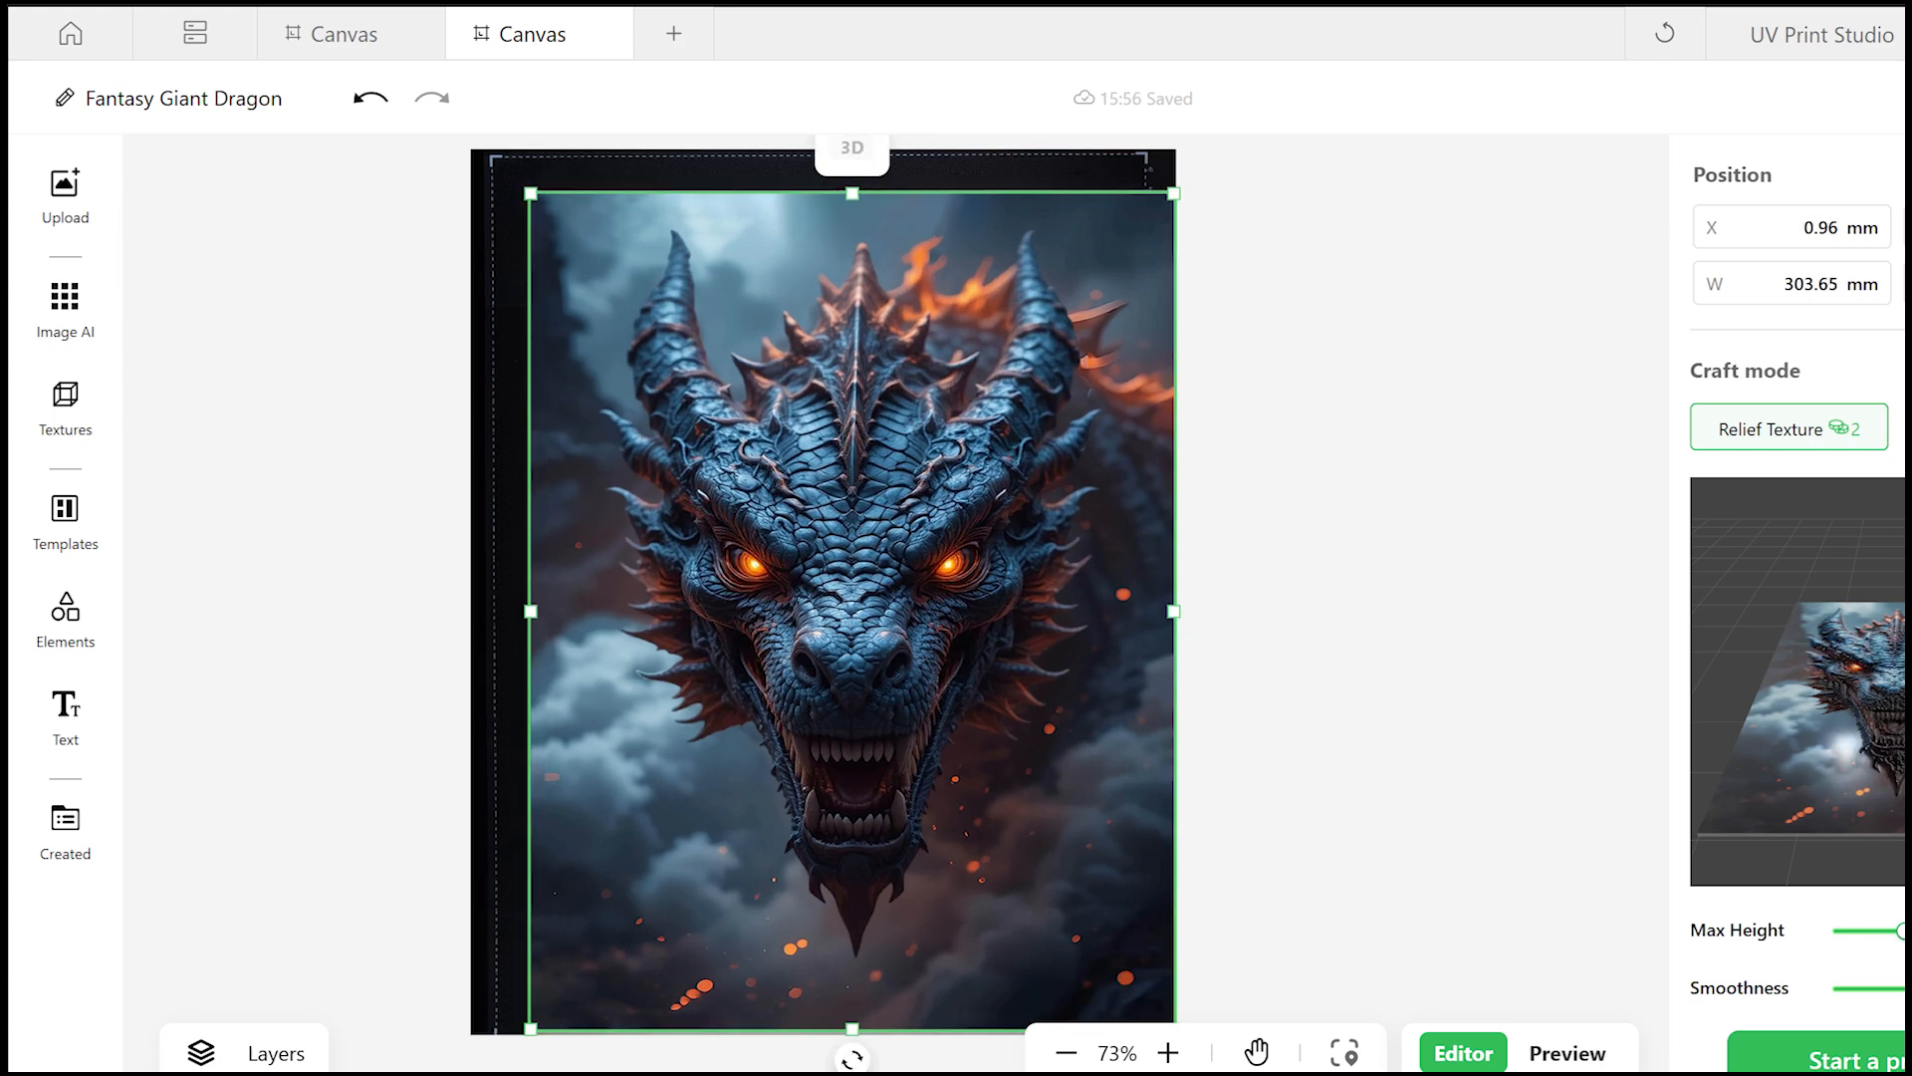
Preview the dragon's 3D relief, then proceed to Print Setting.
click(1569, 1052)
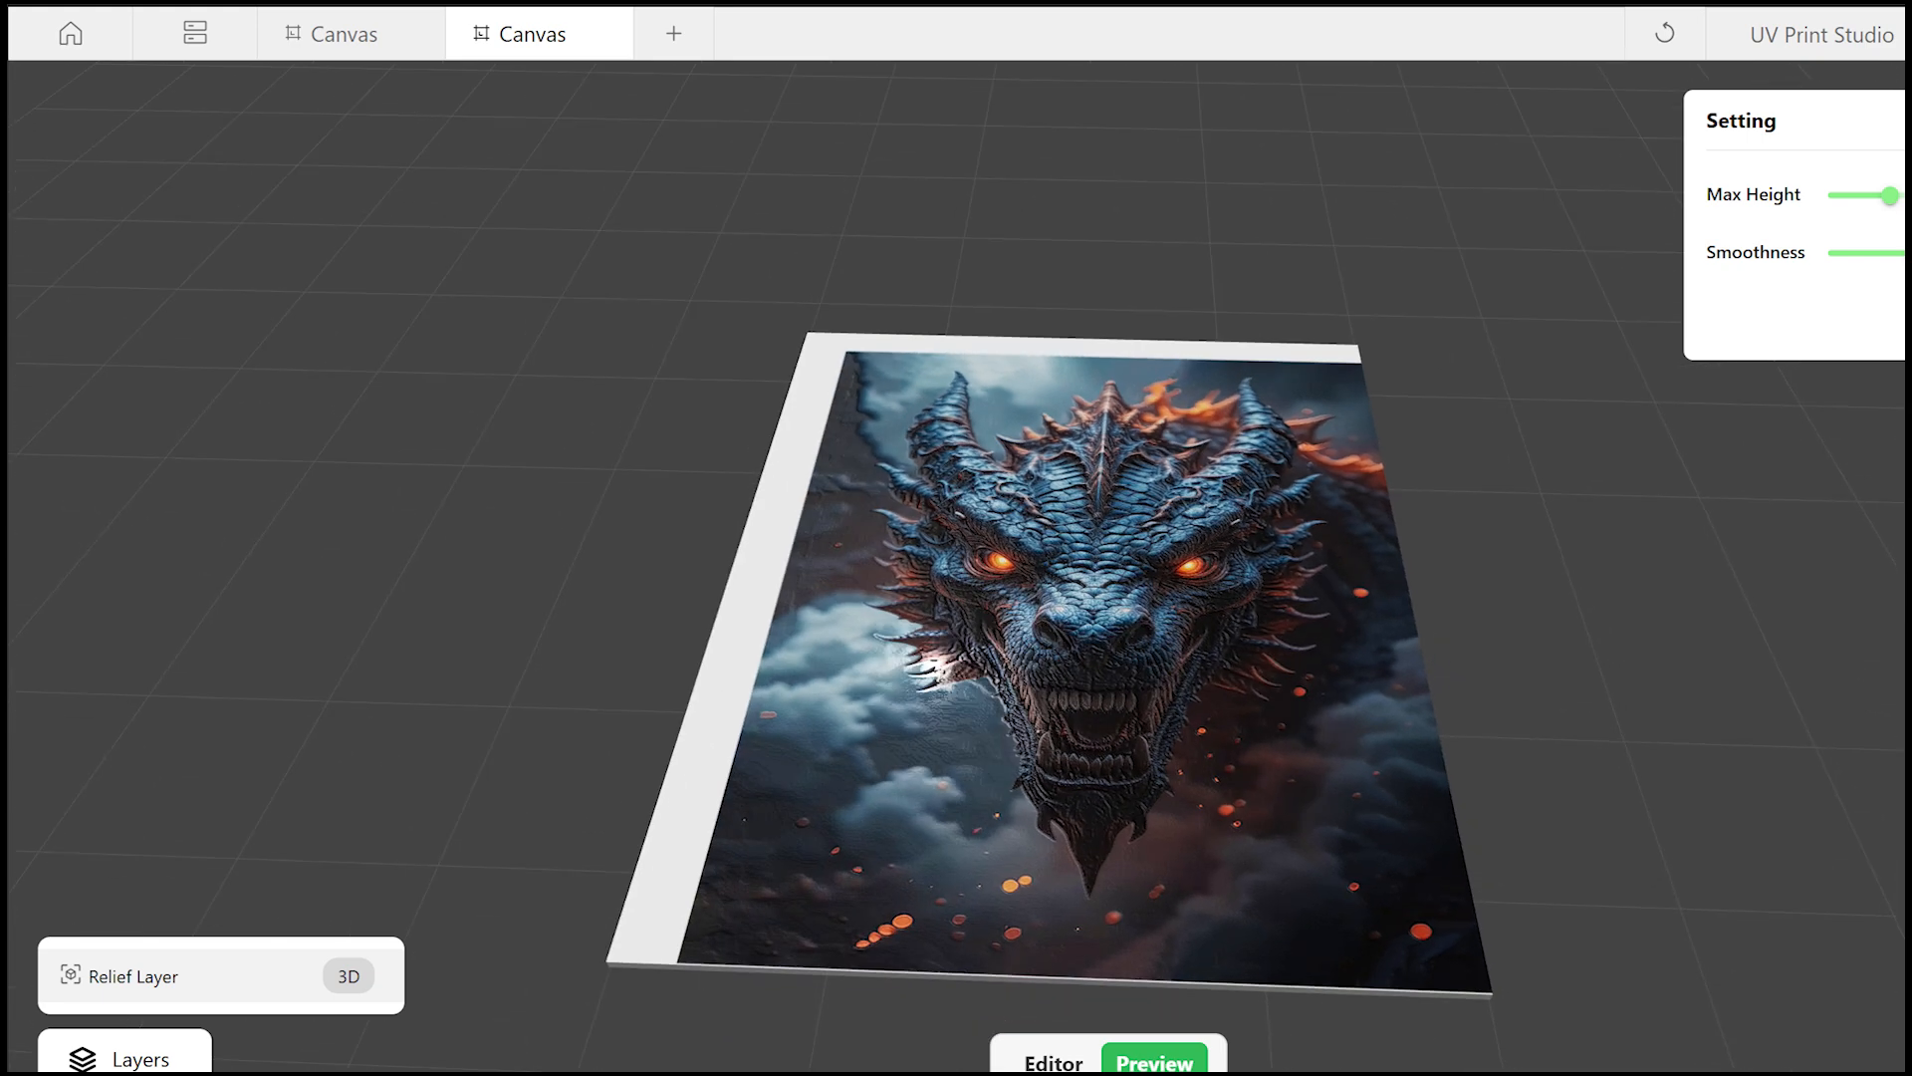
click(1460, 1052)
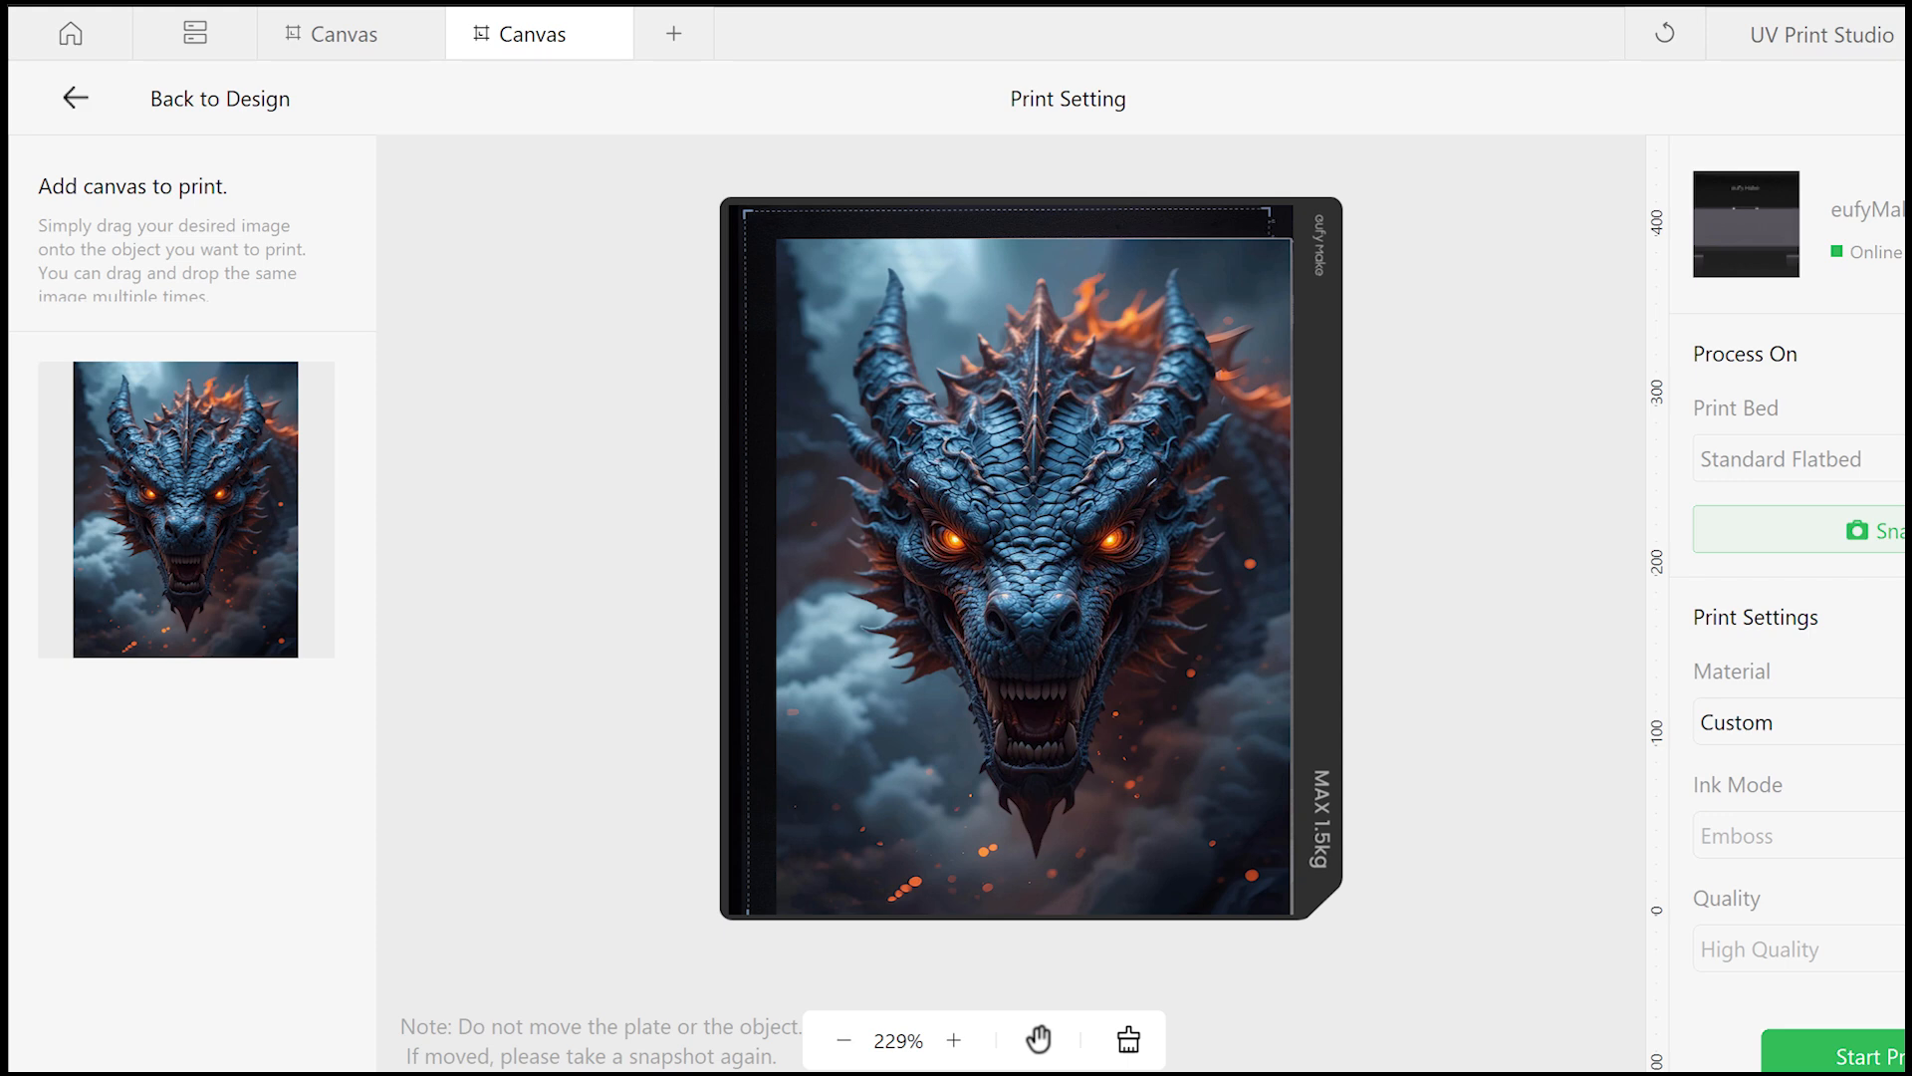
Start the dragon relief print on the flatbed printer and confirm the job.
click(1878, 1052)
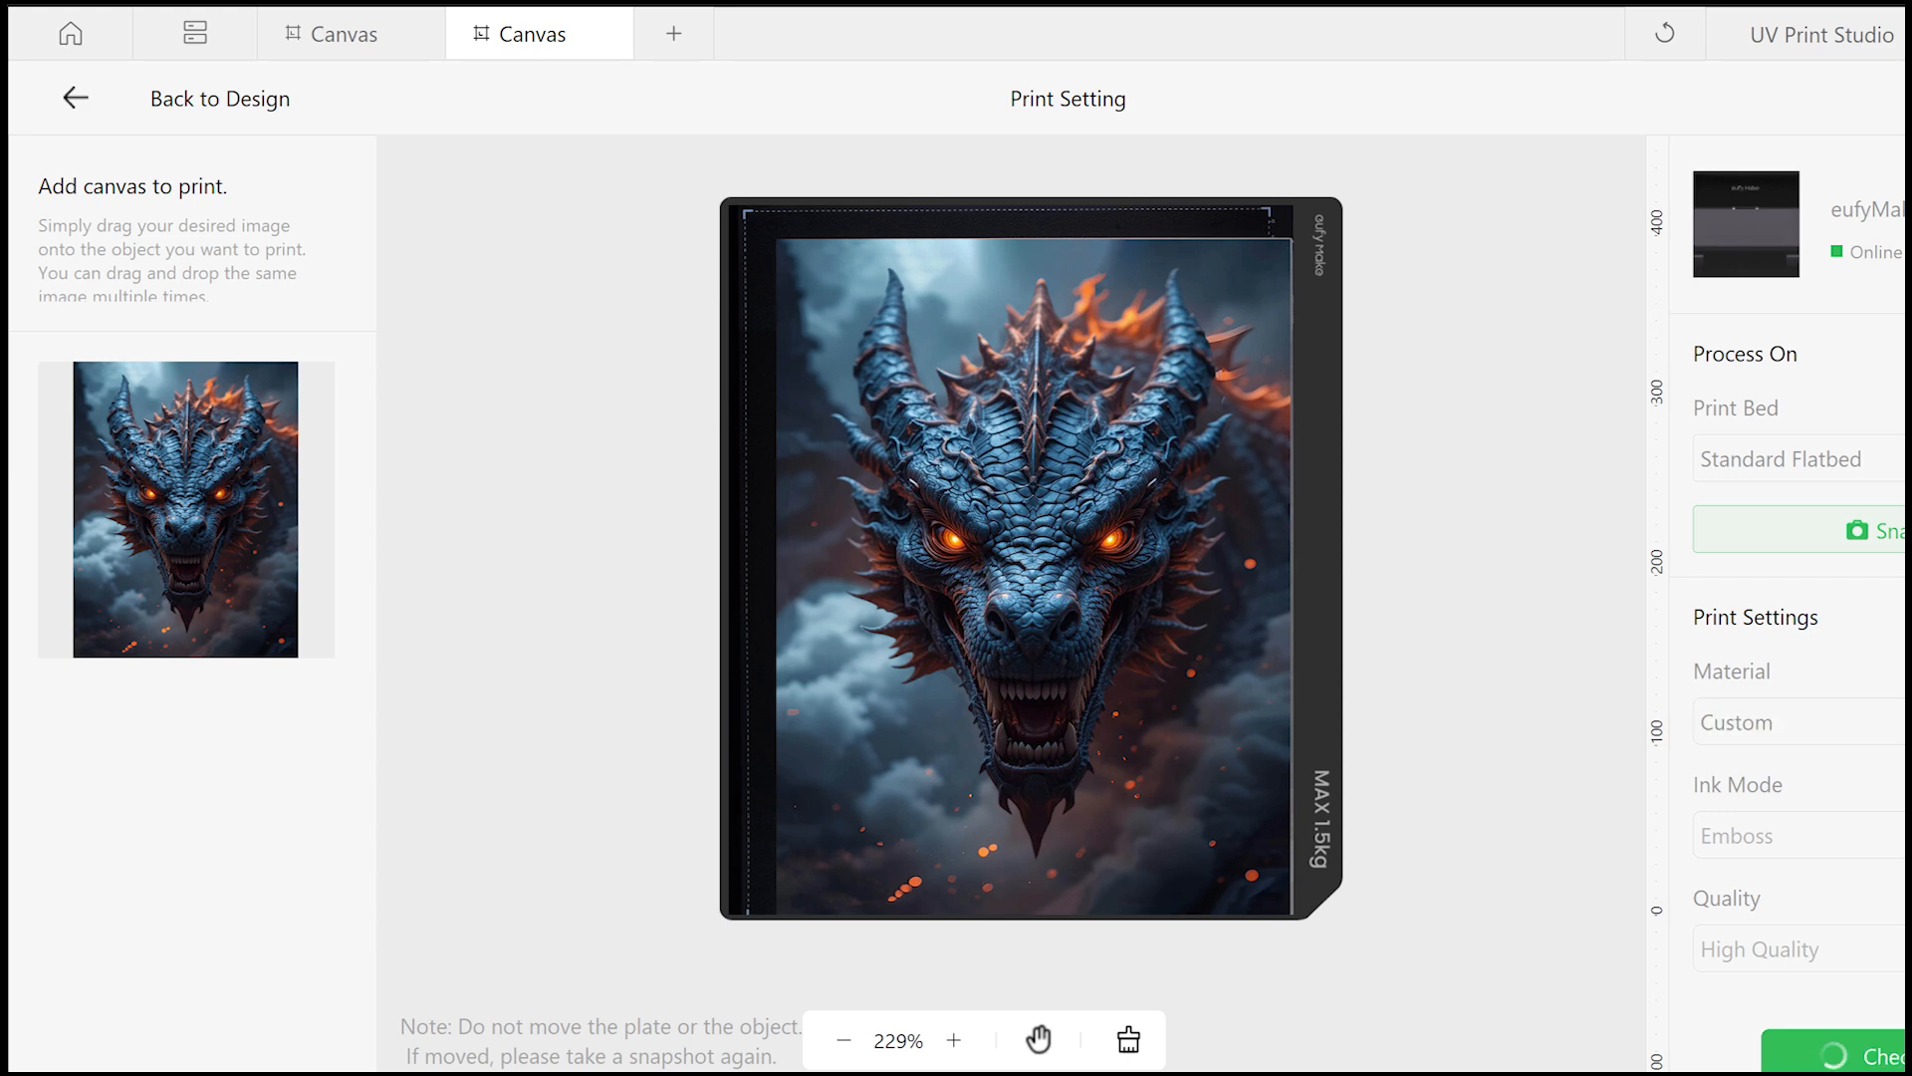
click(1878, 1052)
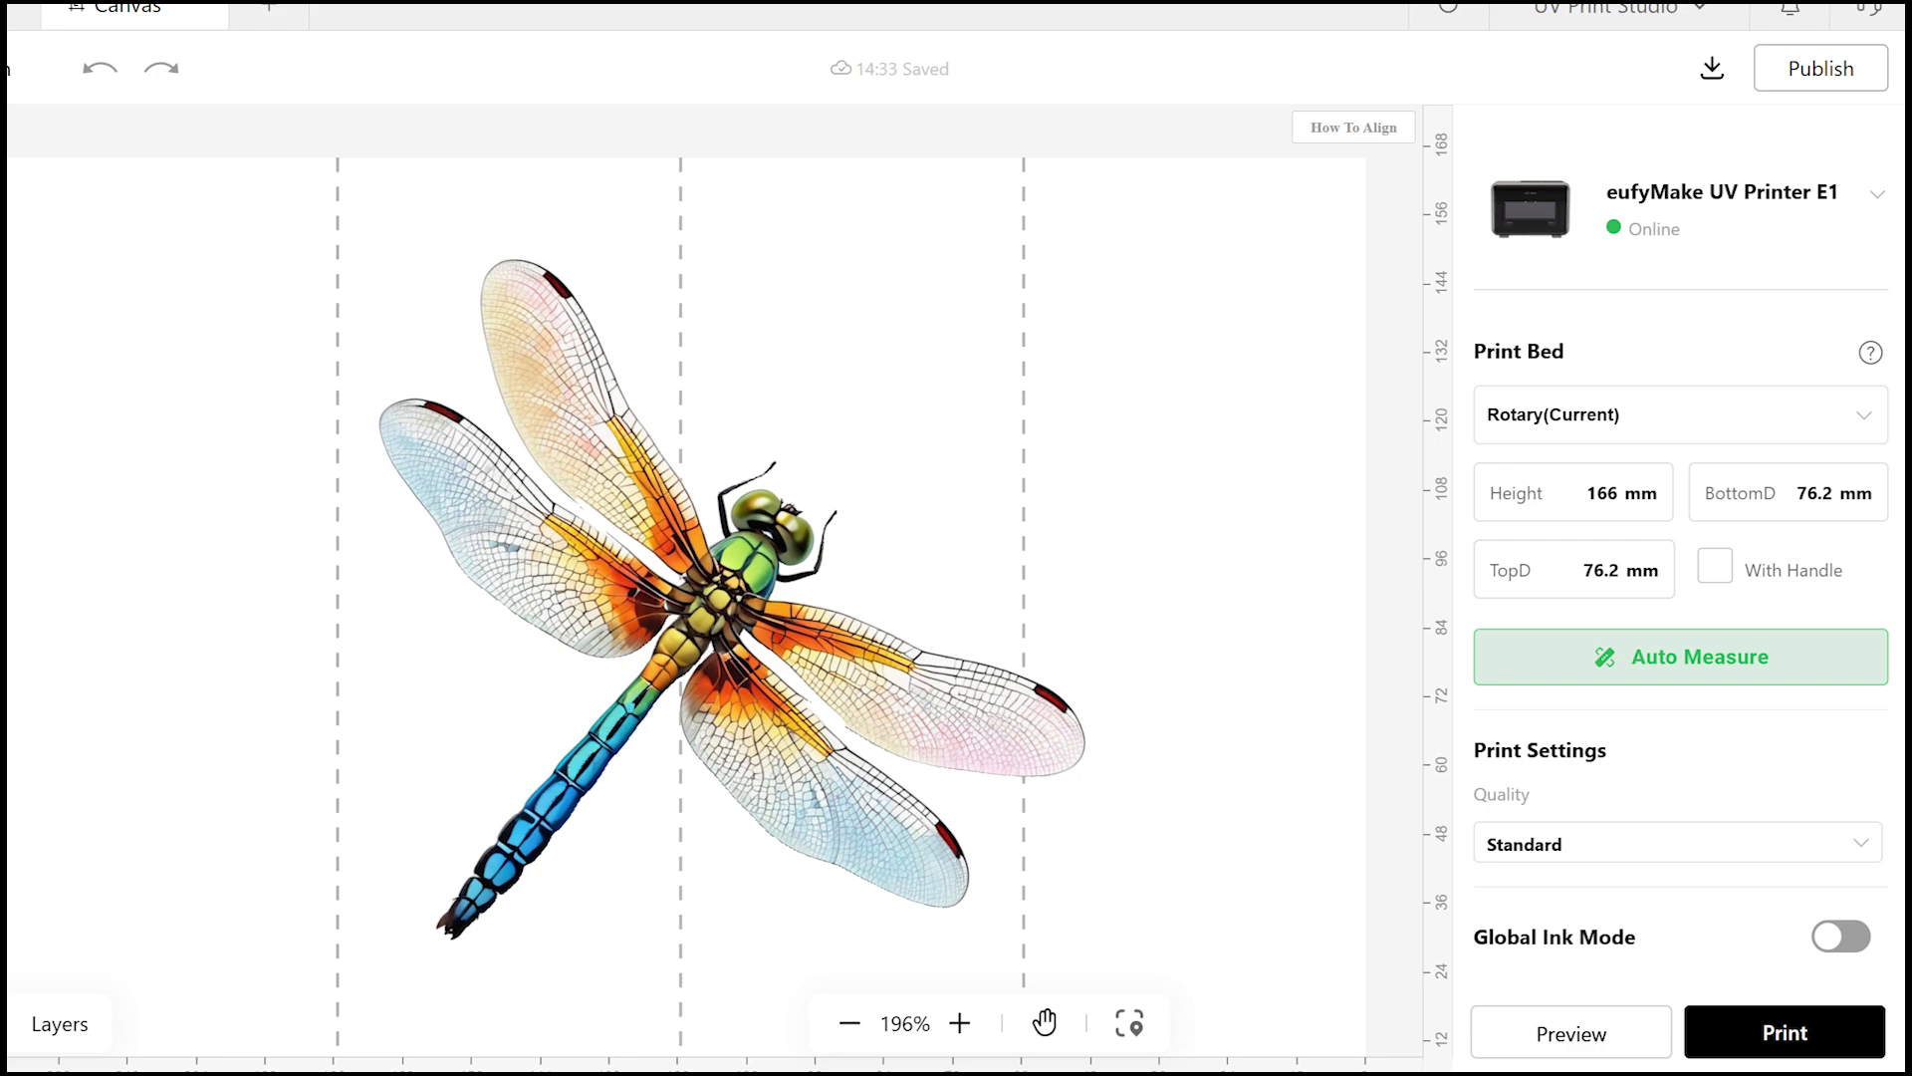
Auto-measure the straight cup (202.9 mm, 75.5/68.8 mm) and print the dragonfly design.
click(1679, 657)
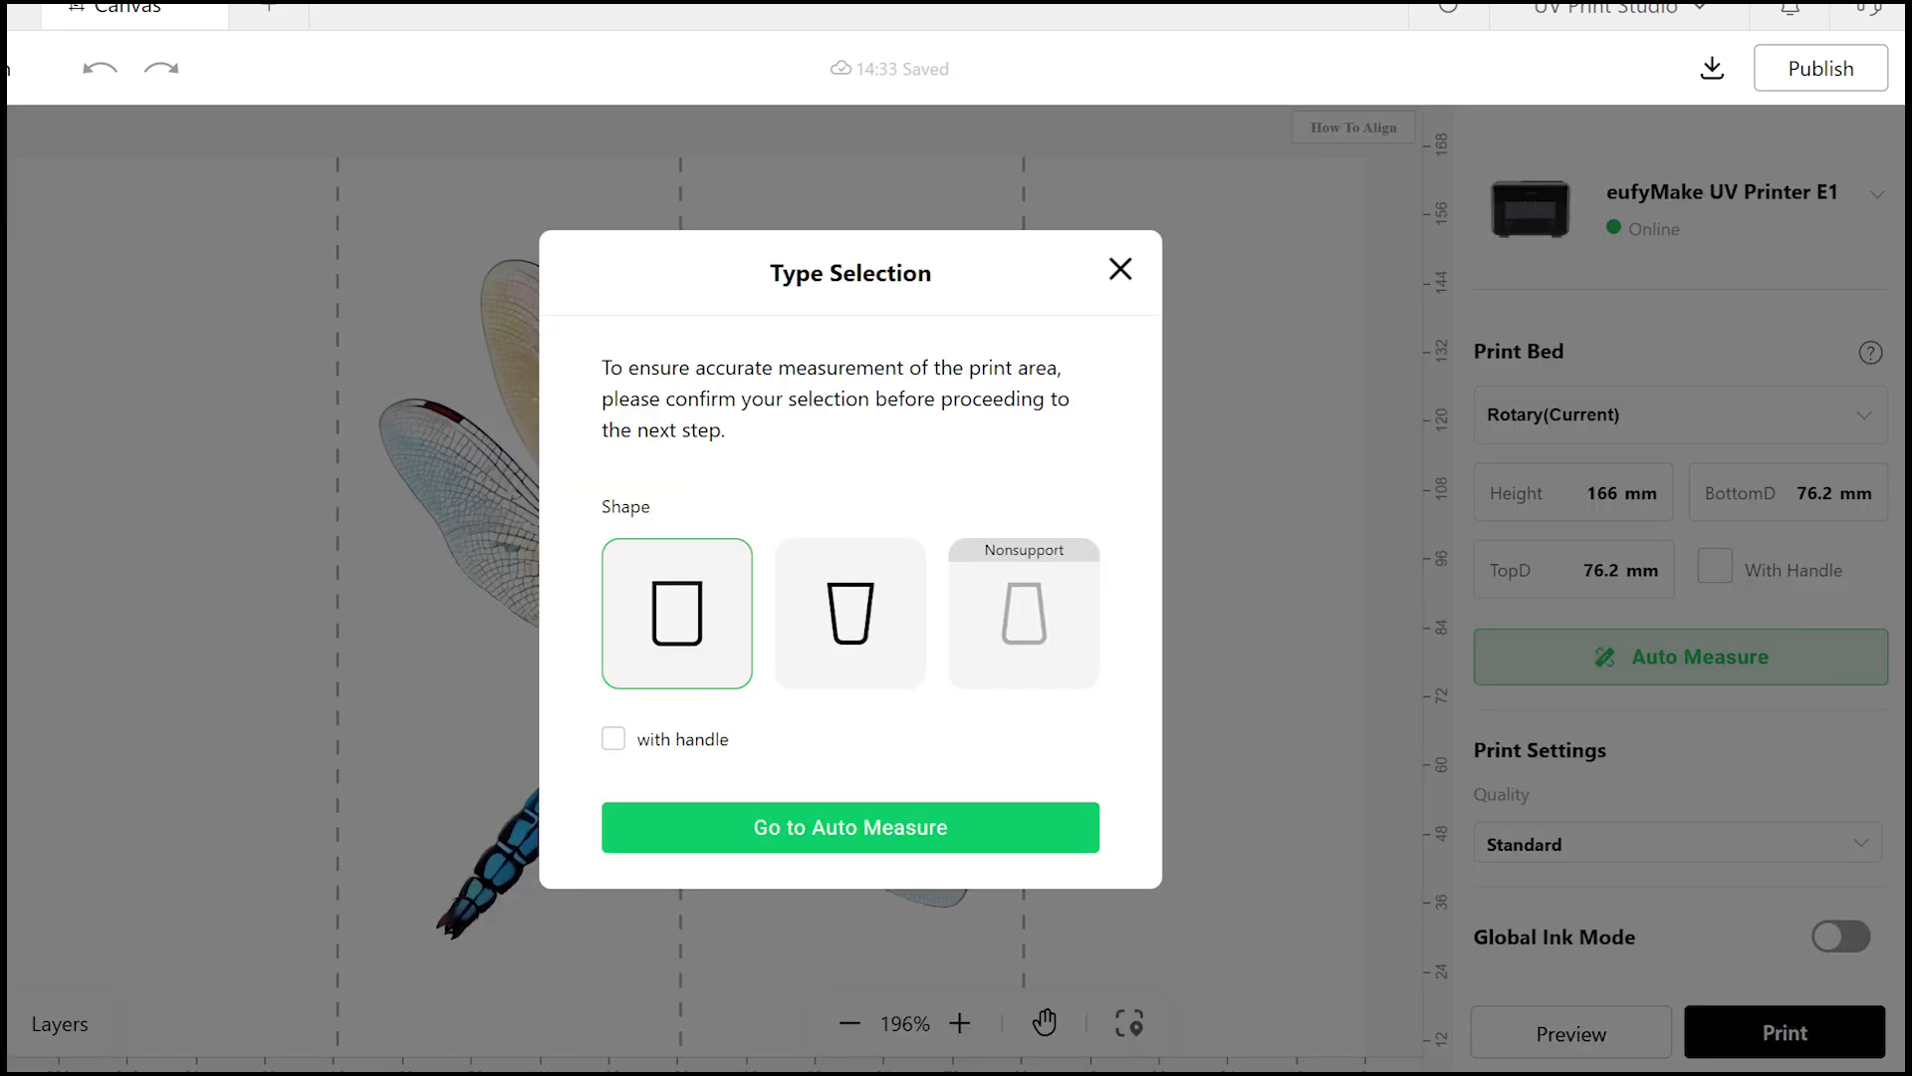
click(848, 612)
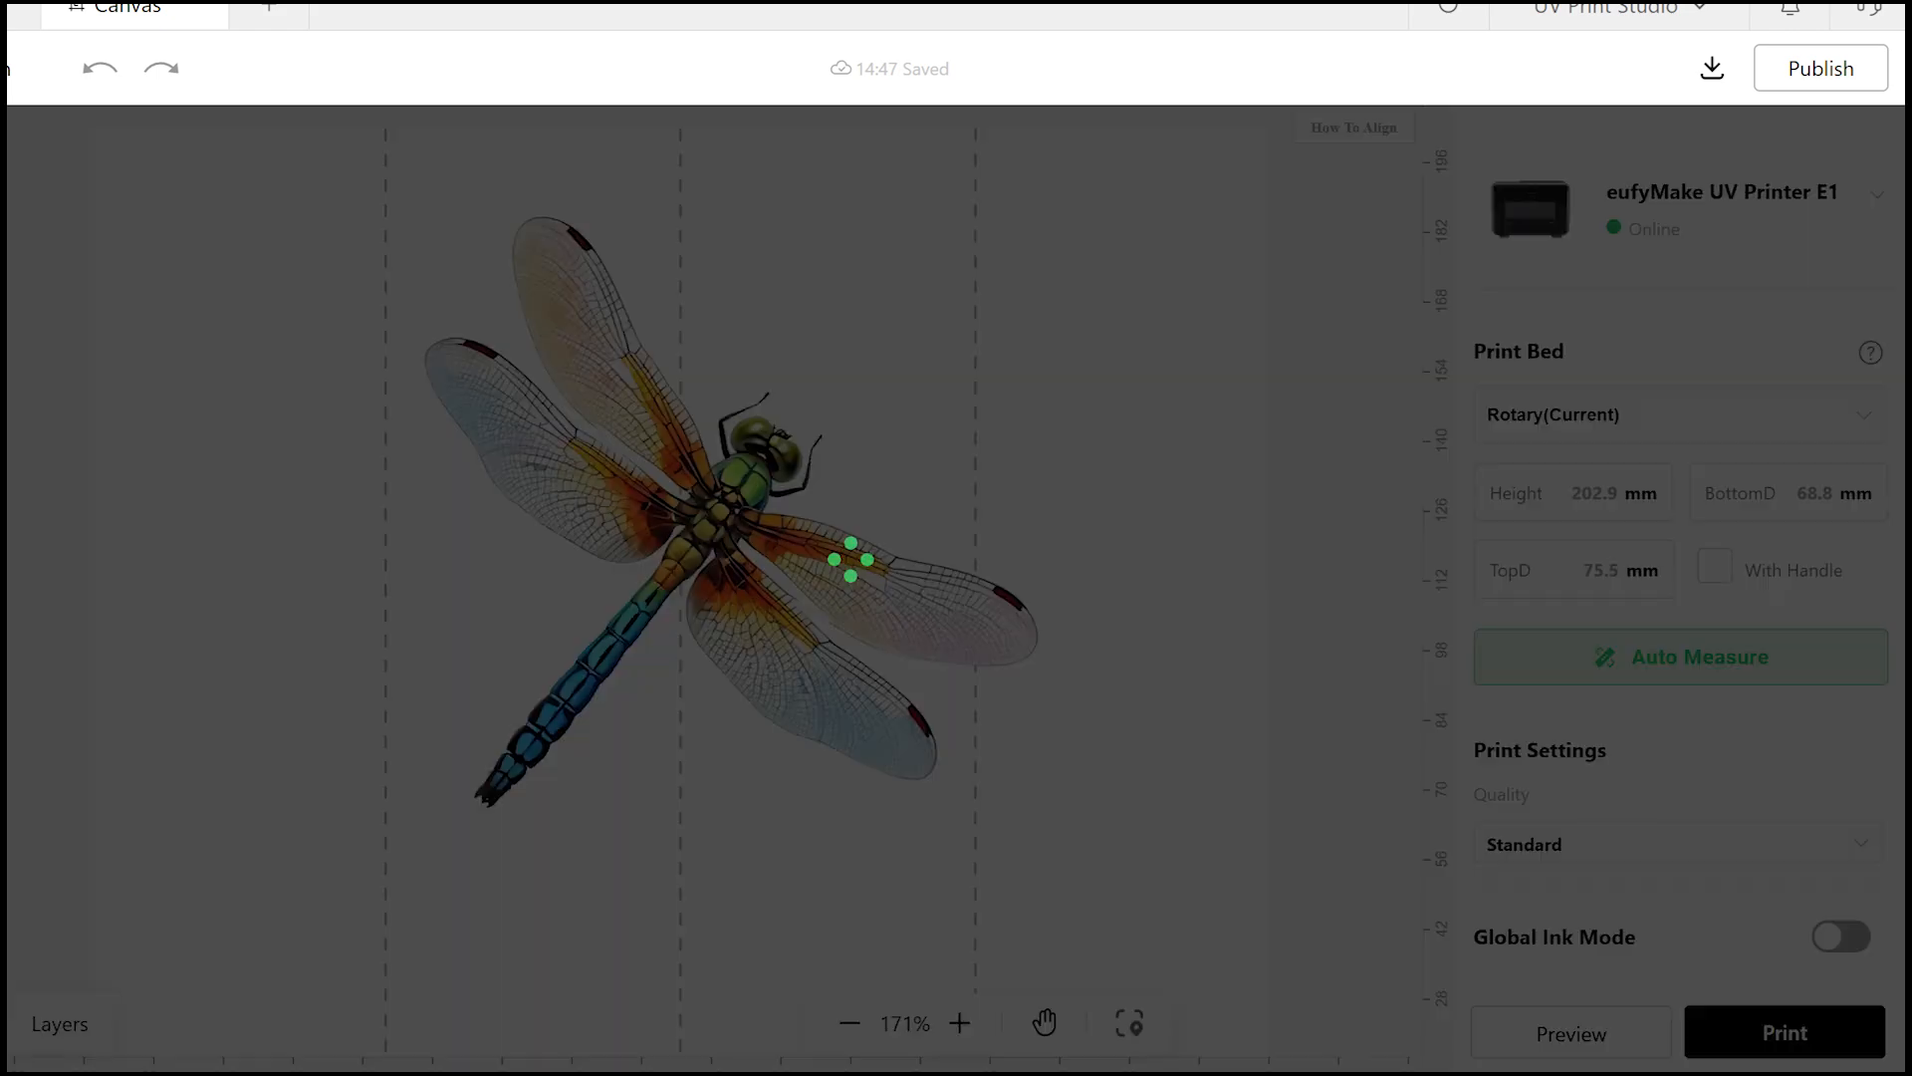
click(1782, 1032)
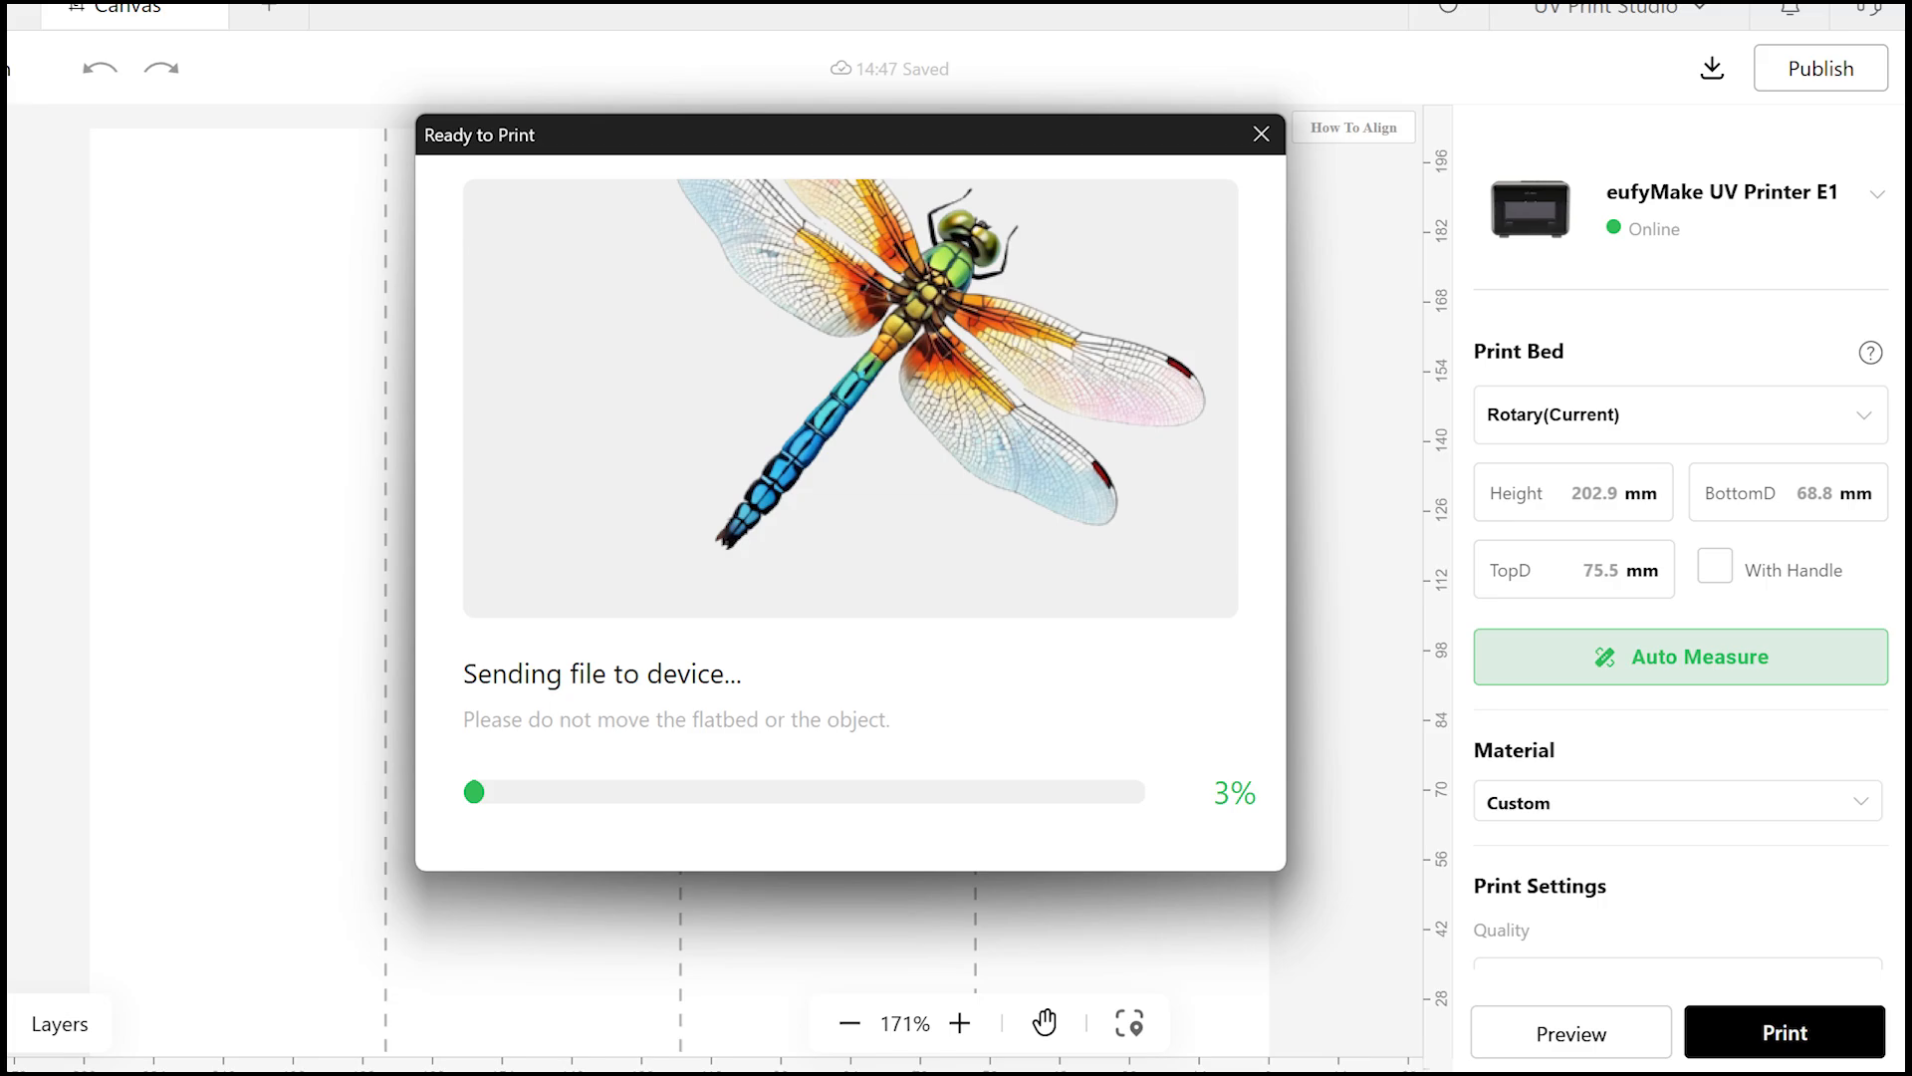